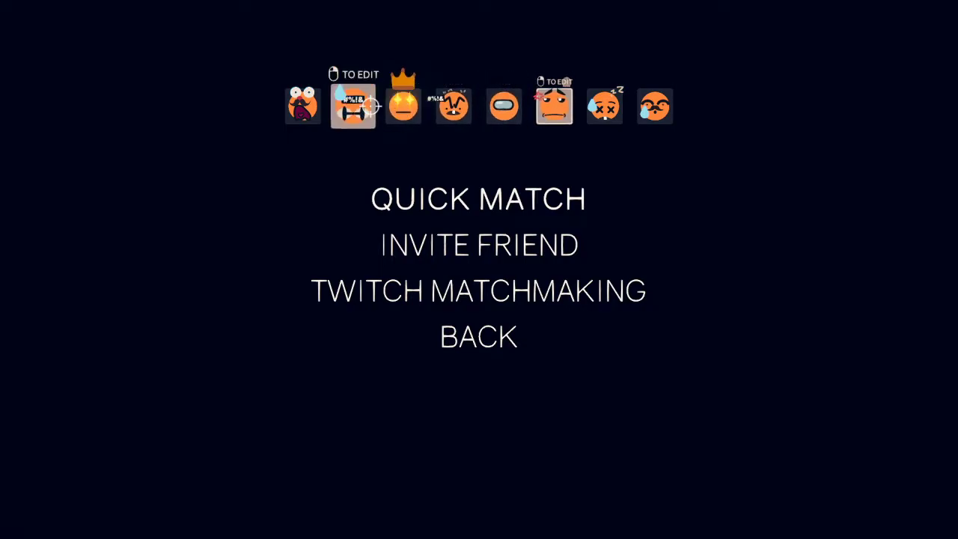
Open the saved face slot marked 'TO EDIT' in the face editor.
click(354, 105)
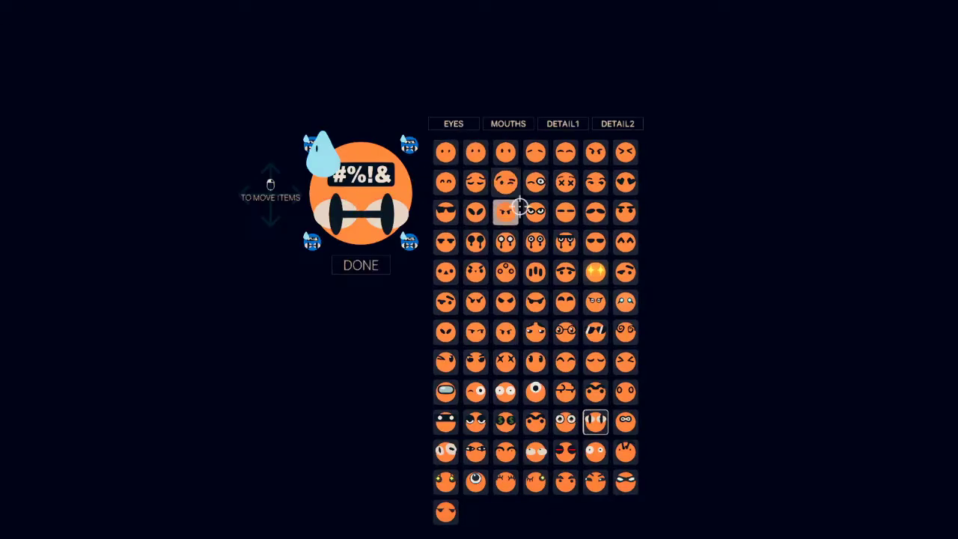
Reset to a plain face, give it big black shades as eyes, and move on to mouths.
click(447, 152)
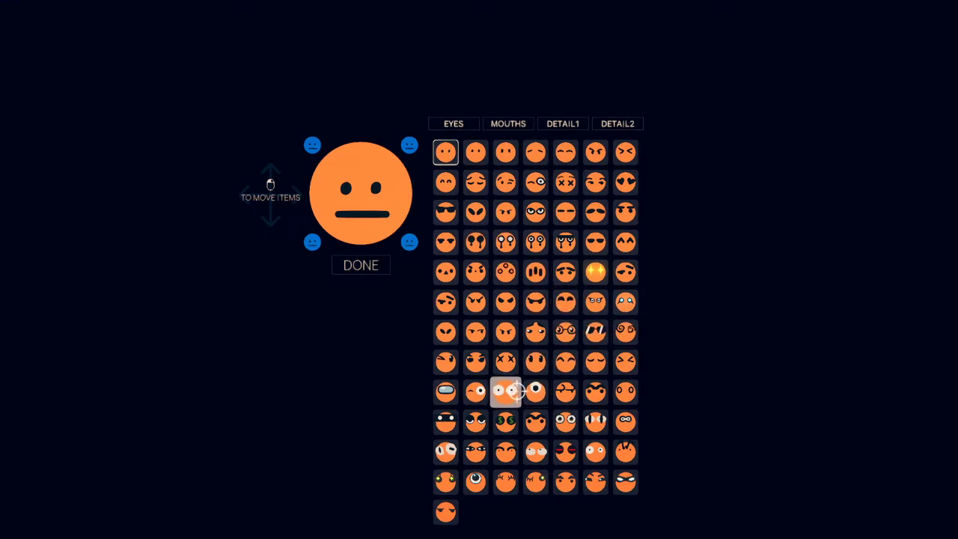
click(446, 393)
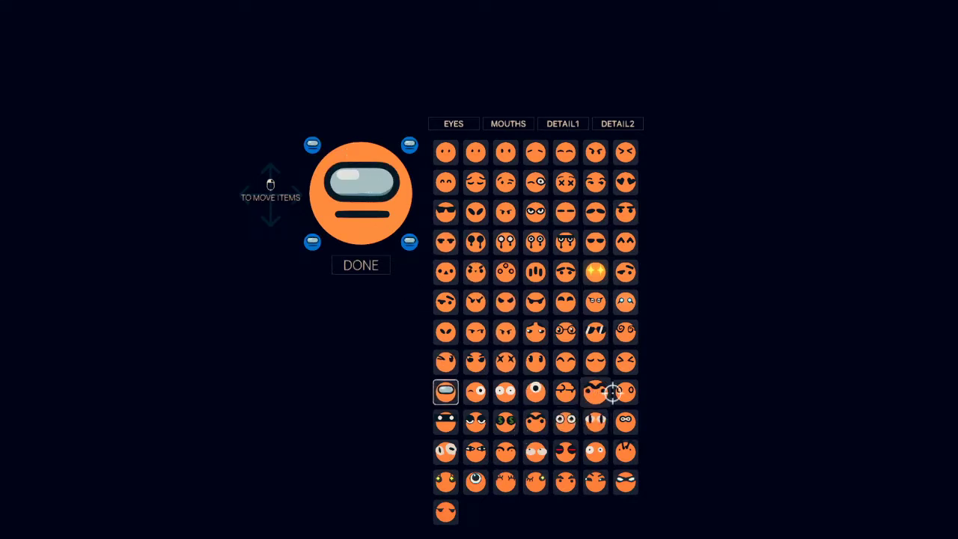
mouse_move(540, 503)
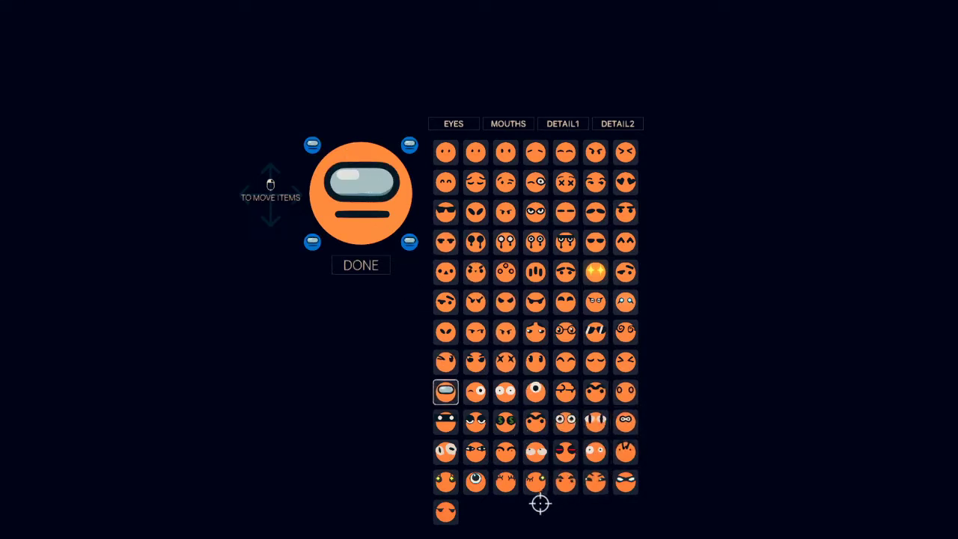
click(596, 333)
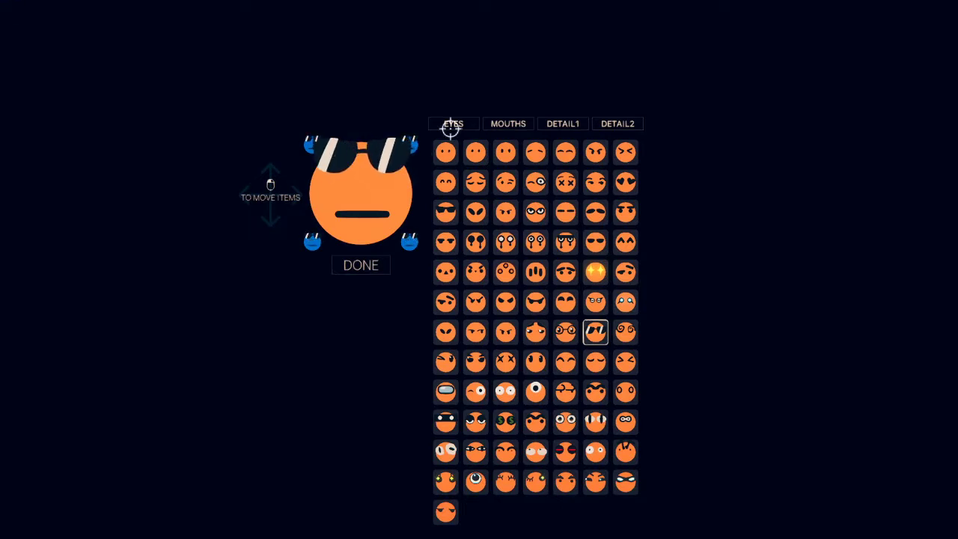
click(508, 123)
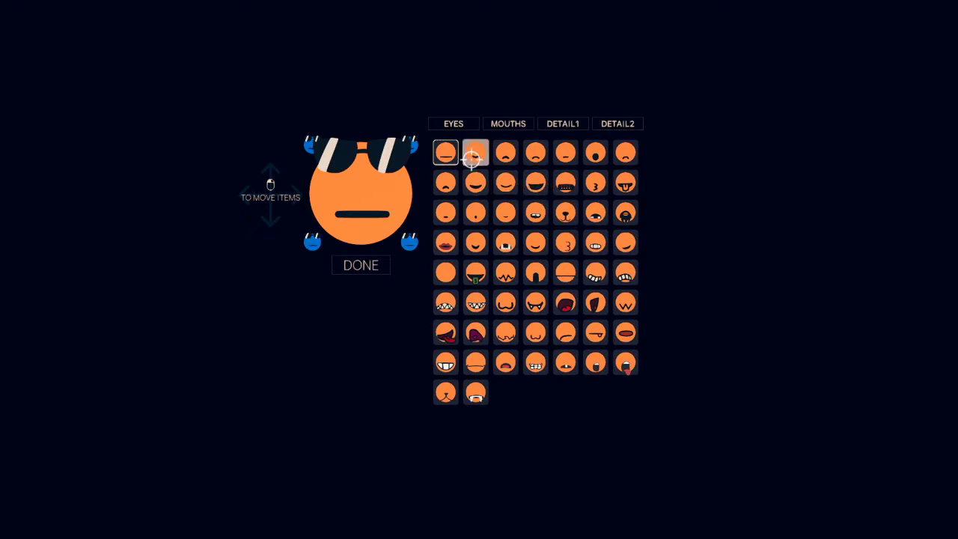
Try mouth options and settle on a smirking mouth for the shaded face.
click(476, 153)
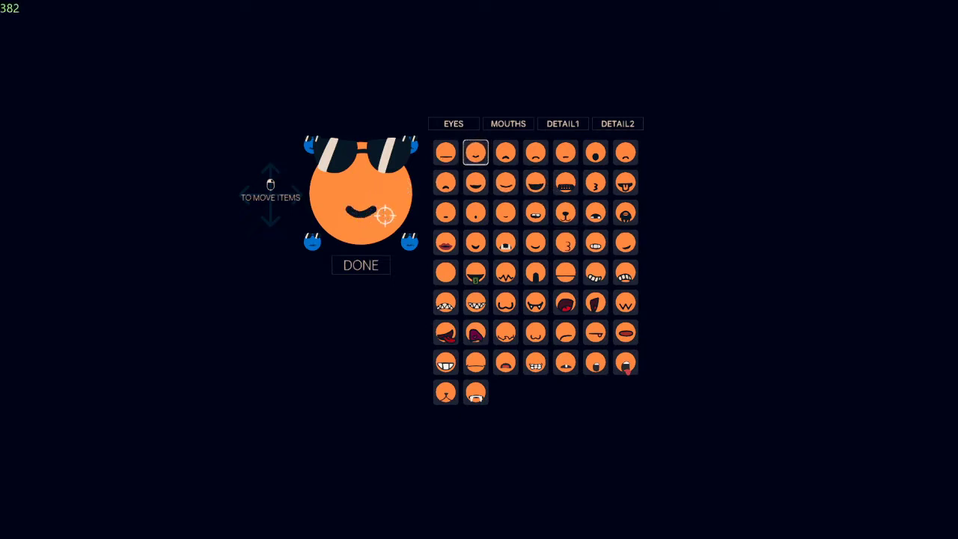
click(446, 213)
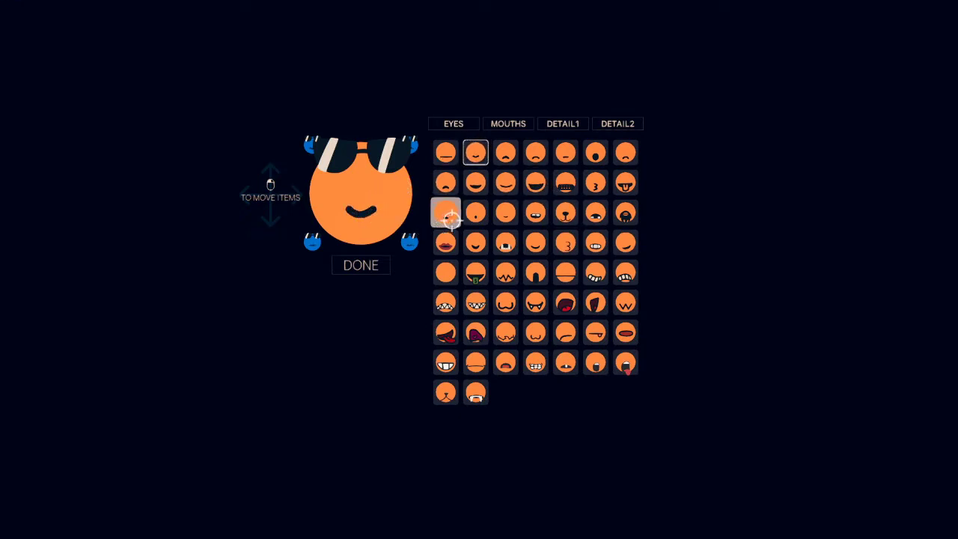
click(626, 242)
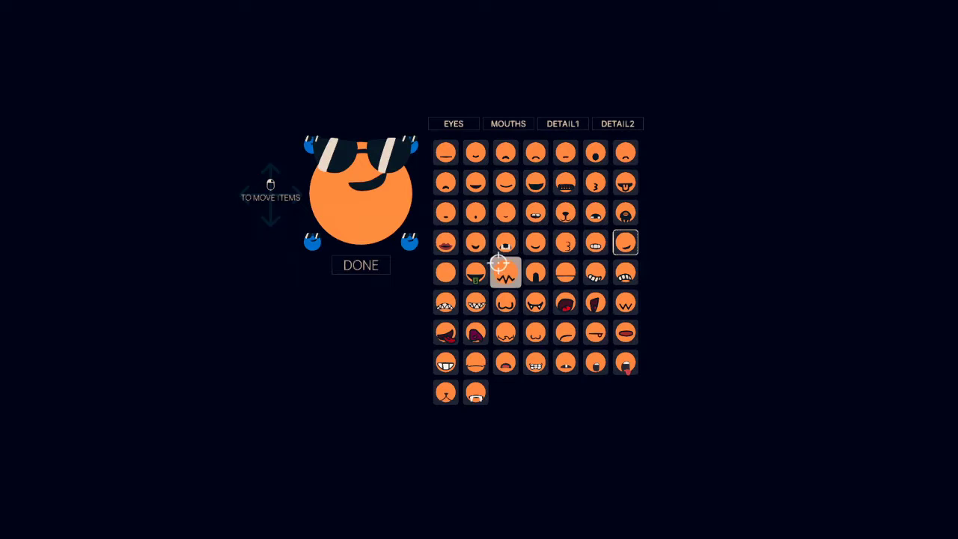
mouse_move(506, 213)
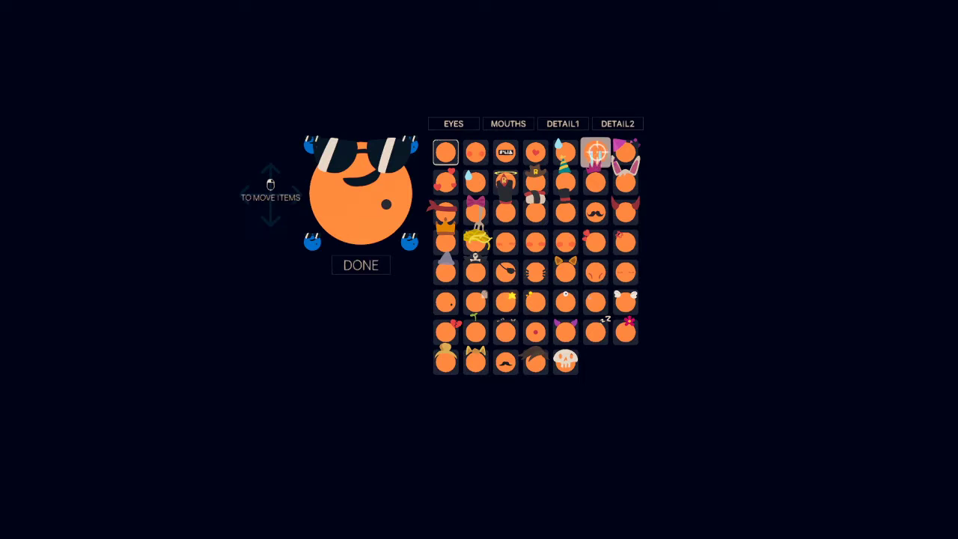
Add a mustache as a facial detail and save the finished face with DONE.
click(596, 213)
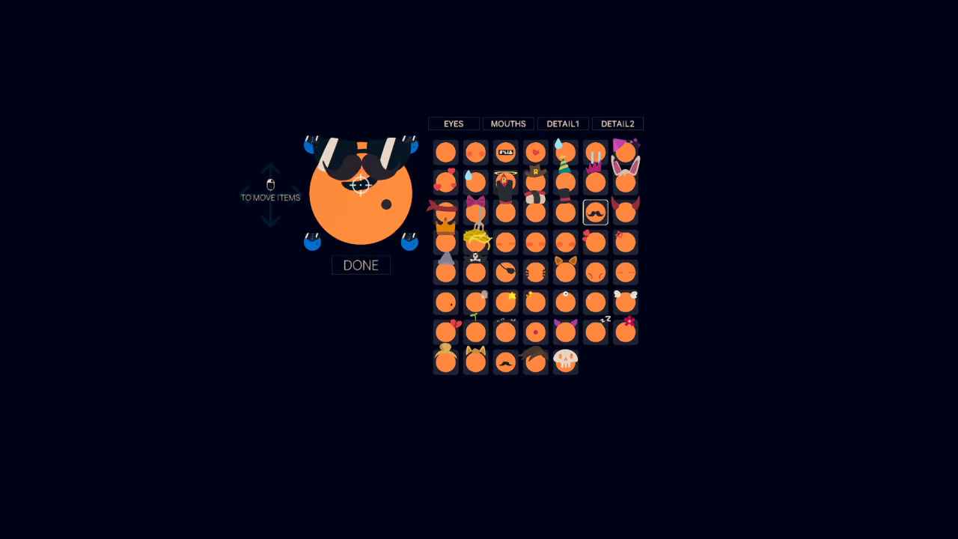
click(361, 265)
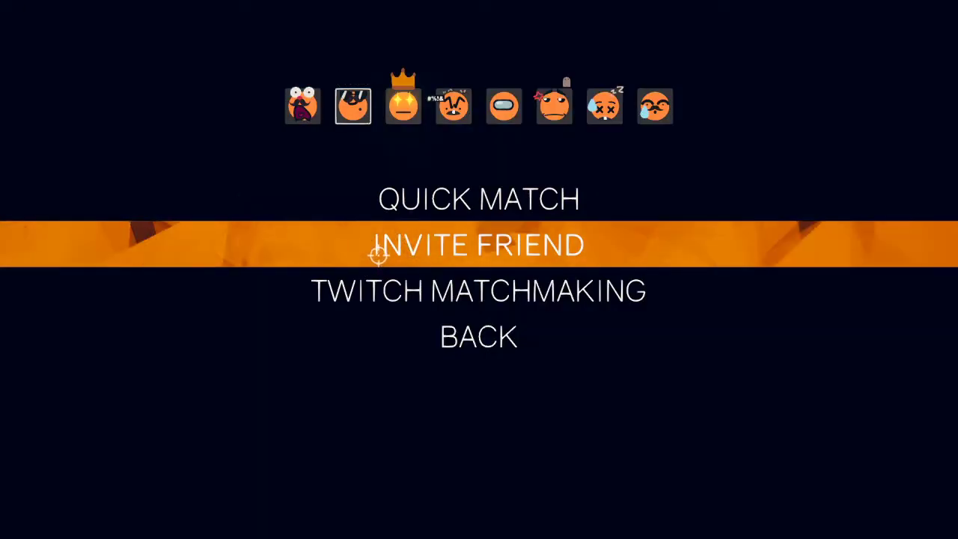
Start a Quick Match online and pick the Radiance ability card when offered.
key(up)
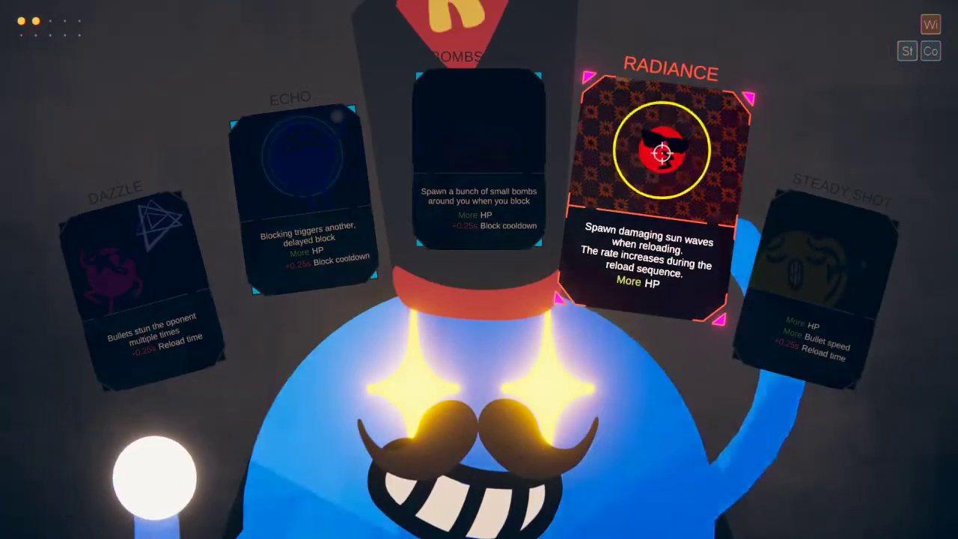
click(670, 150)
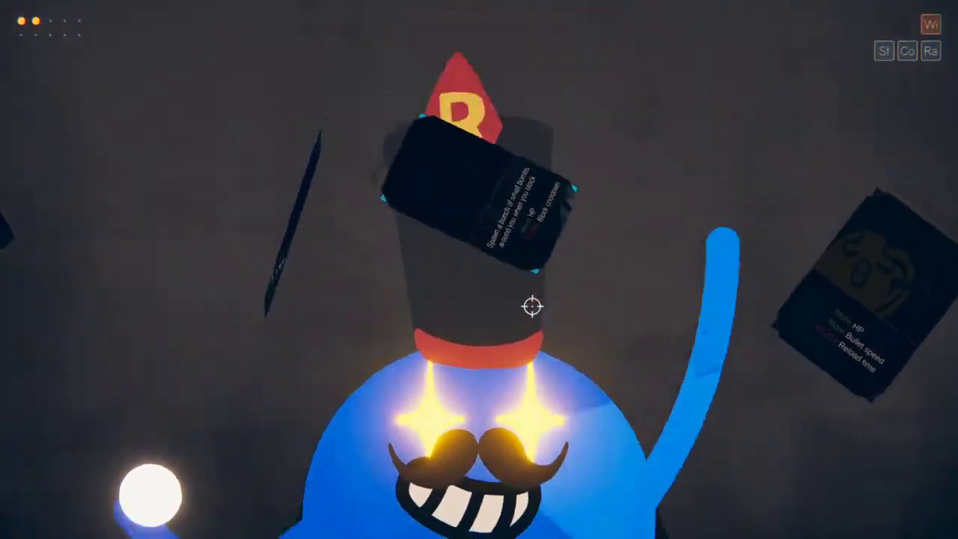